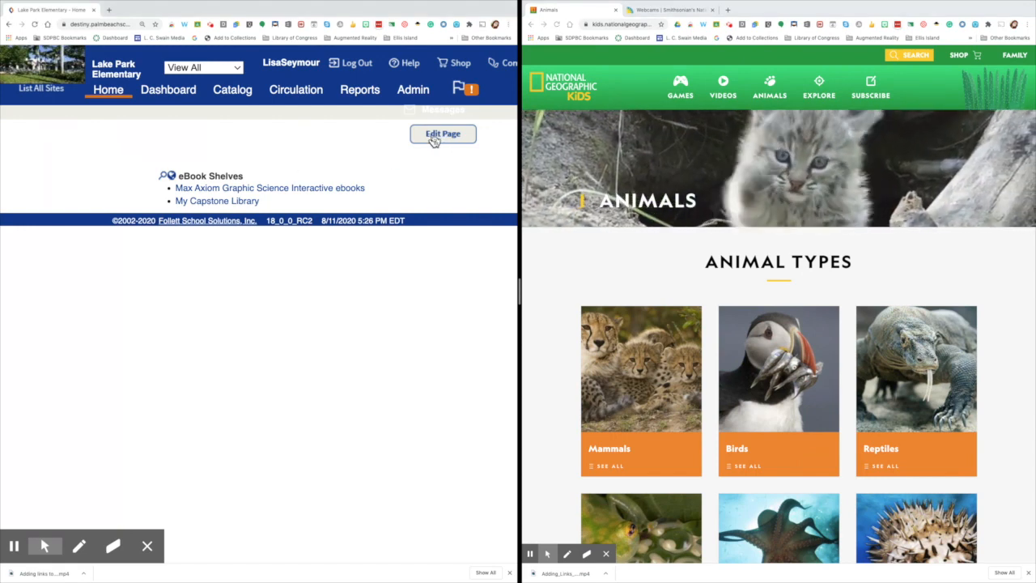
Step: Open the Destiny home page for editing via Edit Page
click(442, 133)
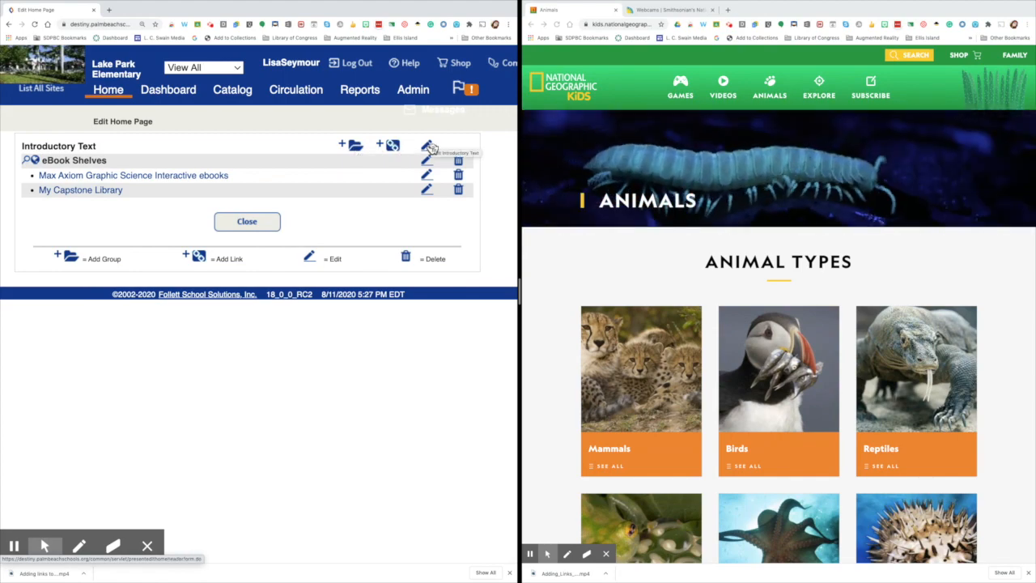
mouse_move(459, 189)
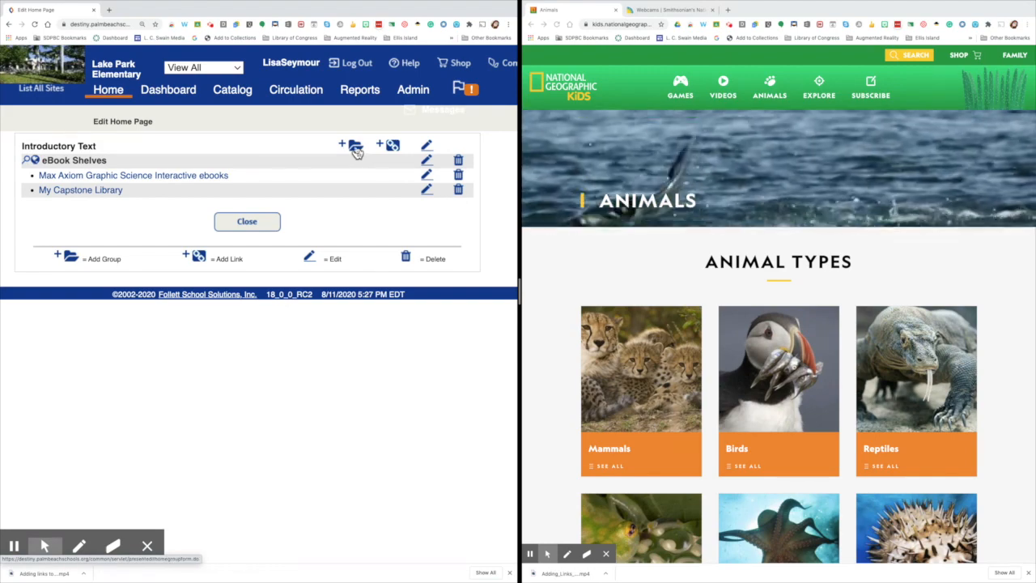
Step: Create a new home page group named Animals and save it
click(343, 143)
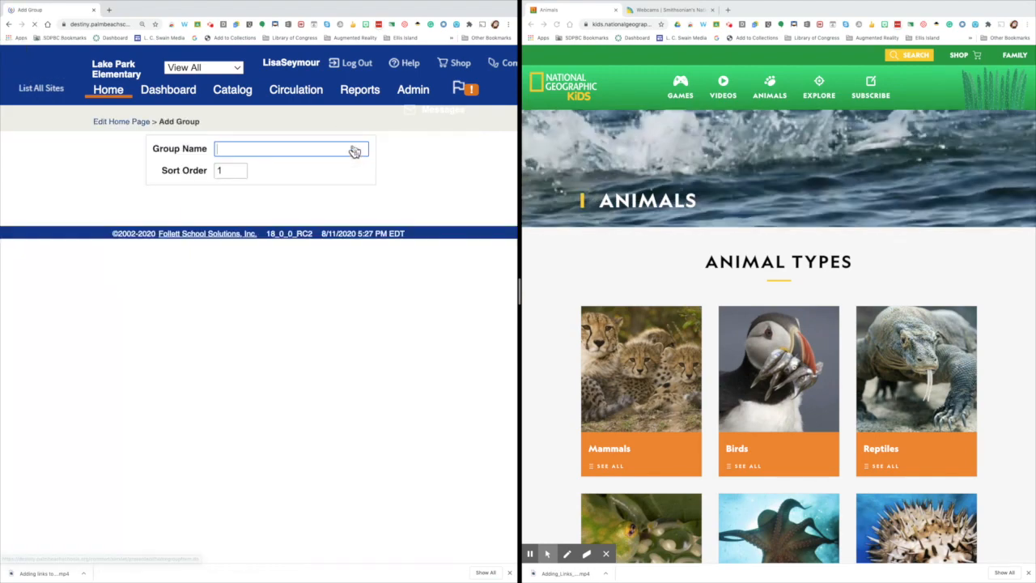
click(291, 149)
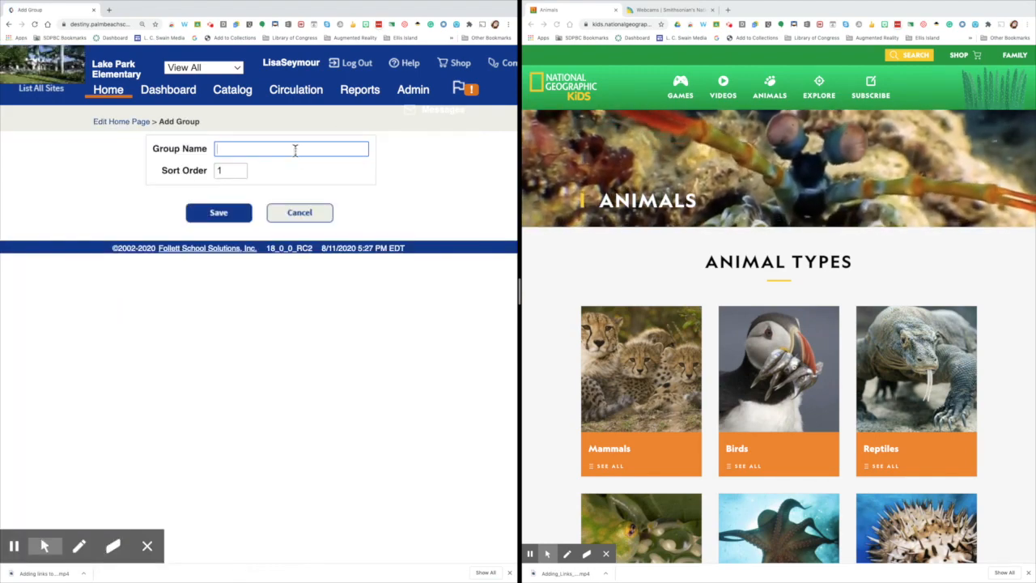
text(Animals)
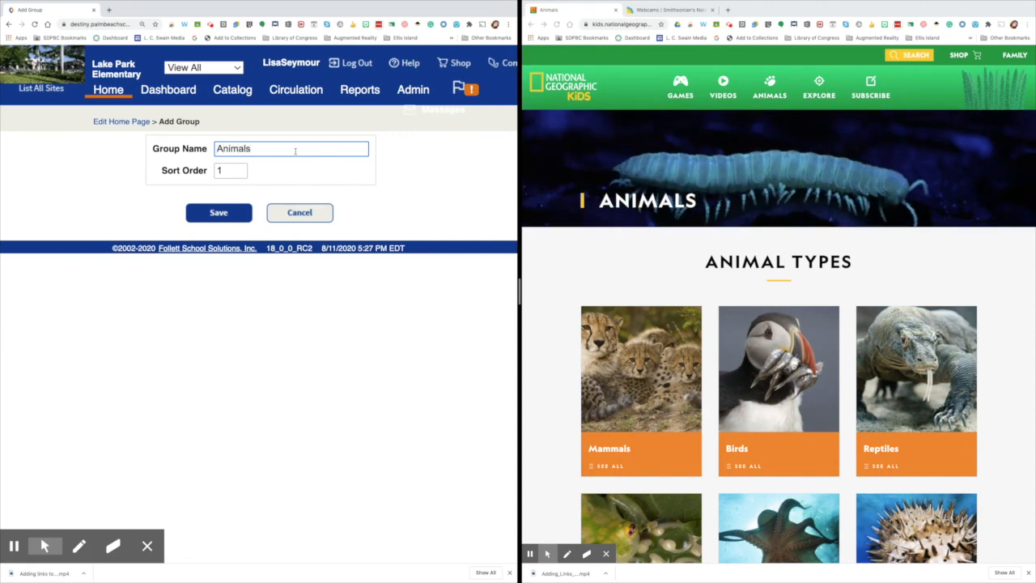
click(218, 212)
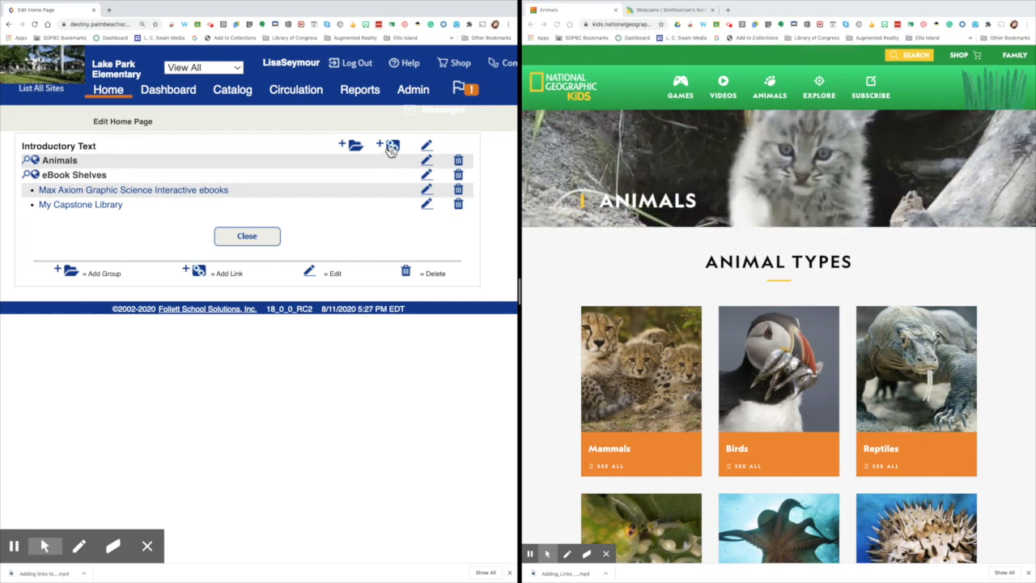
Step: Add a link with display text 'National Geographic Kids Animals' and paste its web address as the URL
click(379, 144)
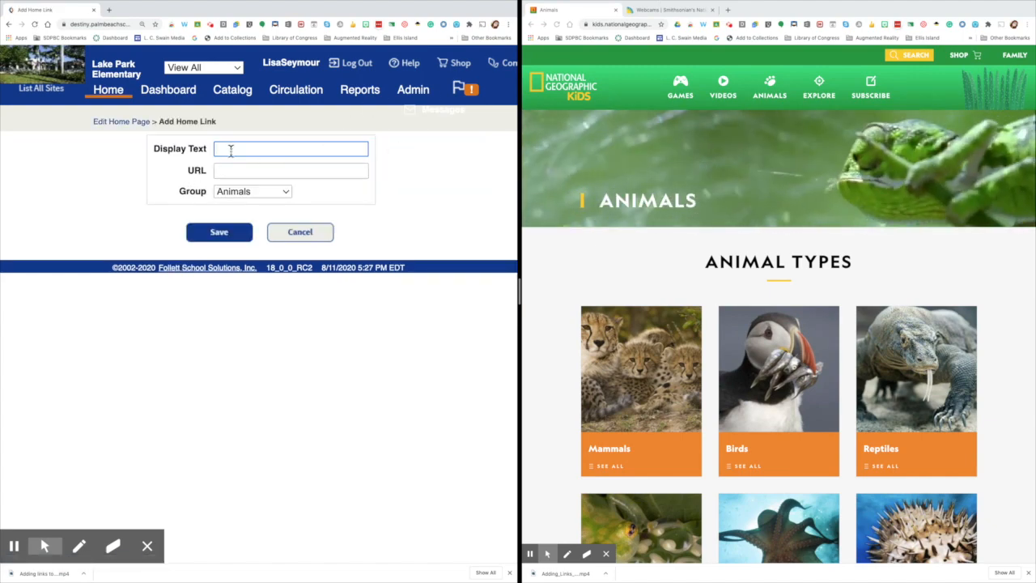
text(National)
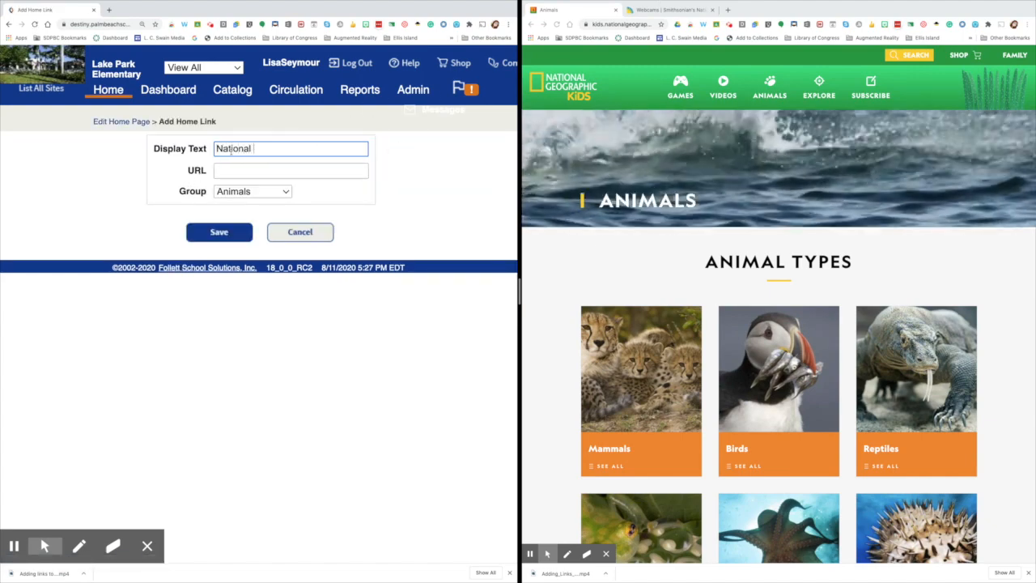
text(Geographic)
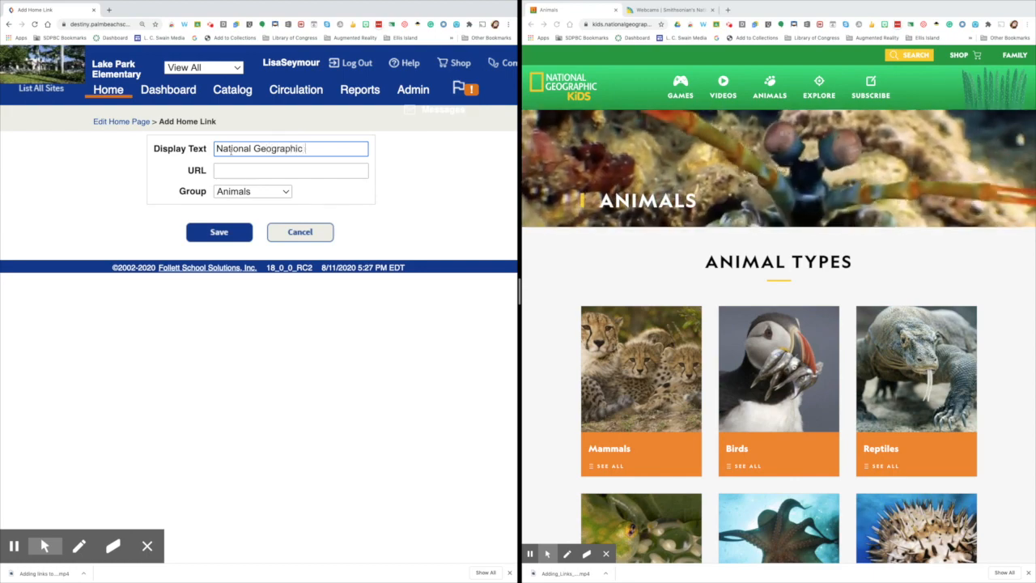
text(Kids Animals)
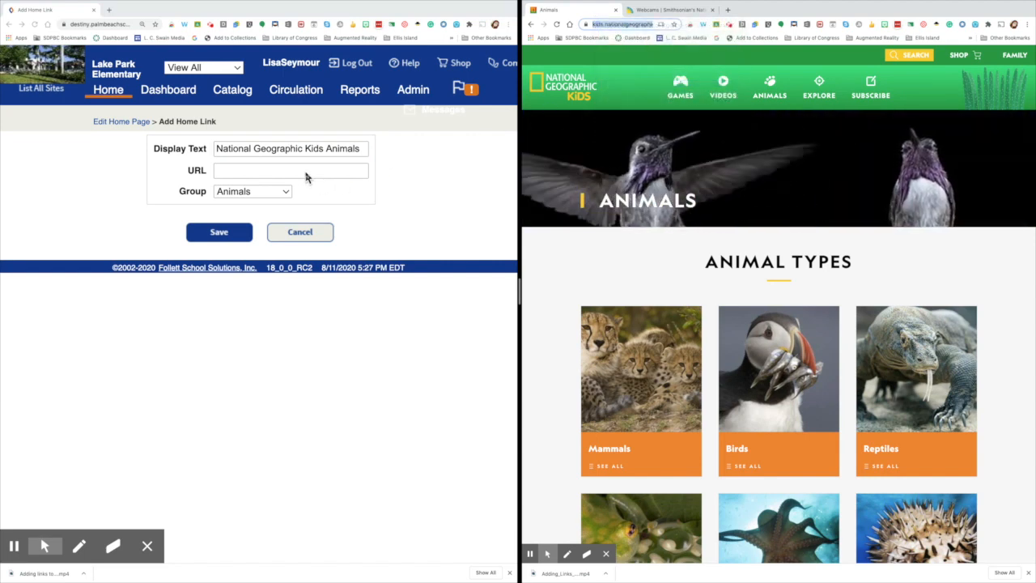
right_click(292, 170)
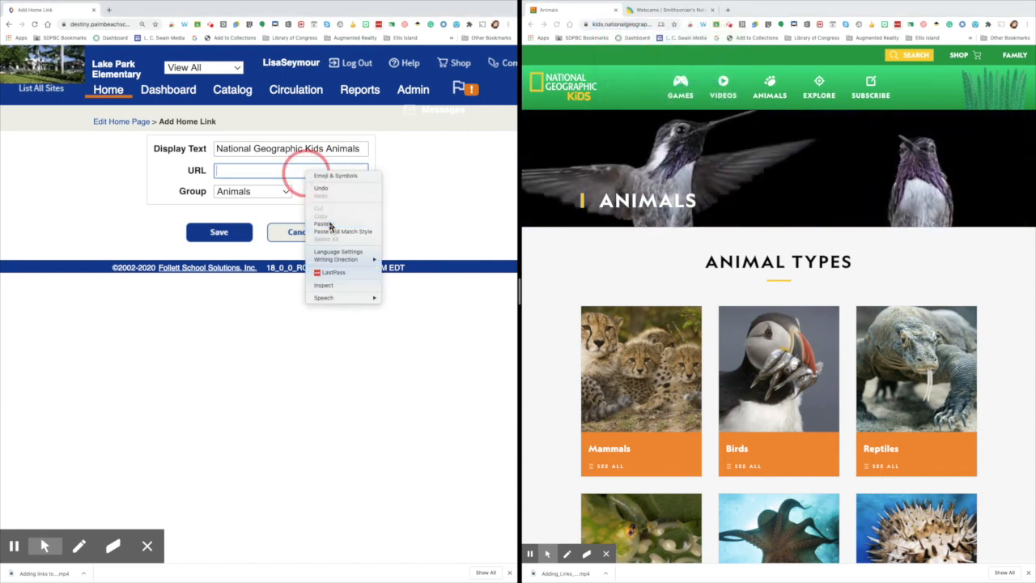
click(323, 223)
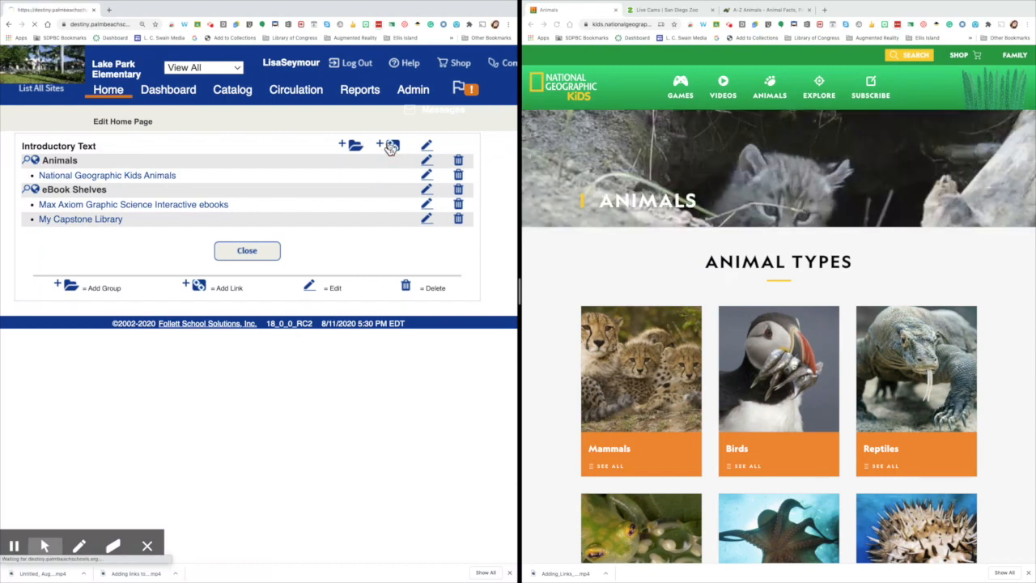
Step: Add a 'Live Cameras at the San Diego Zoo' link, keep its group as Animals, and save it
click(379, 144)
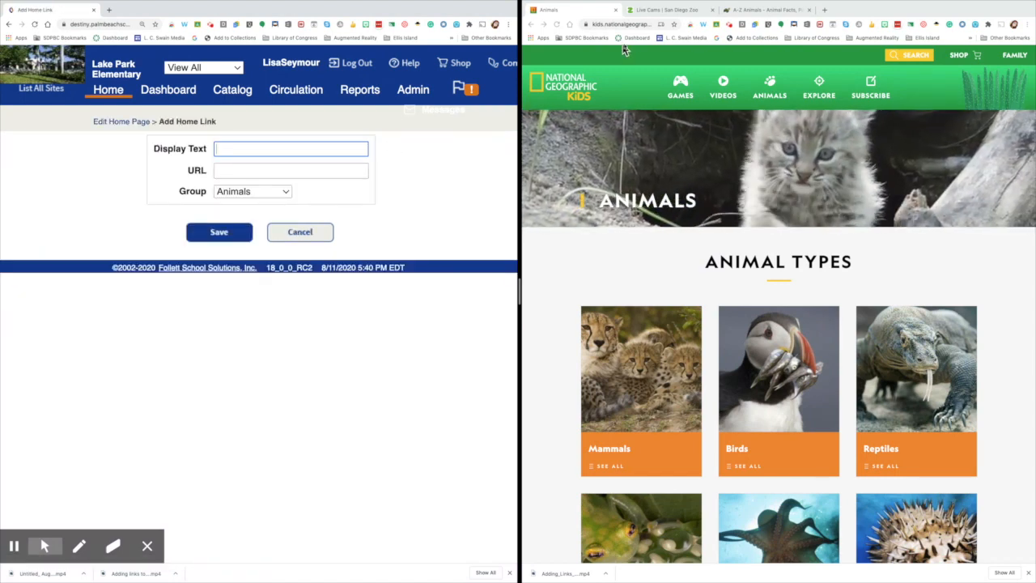
click(667, 10)
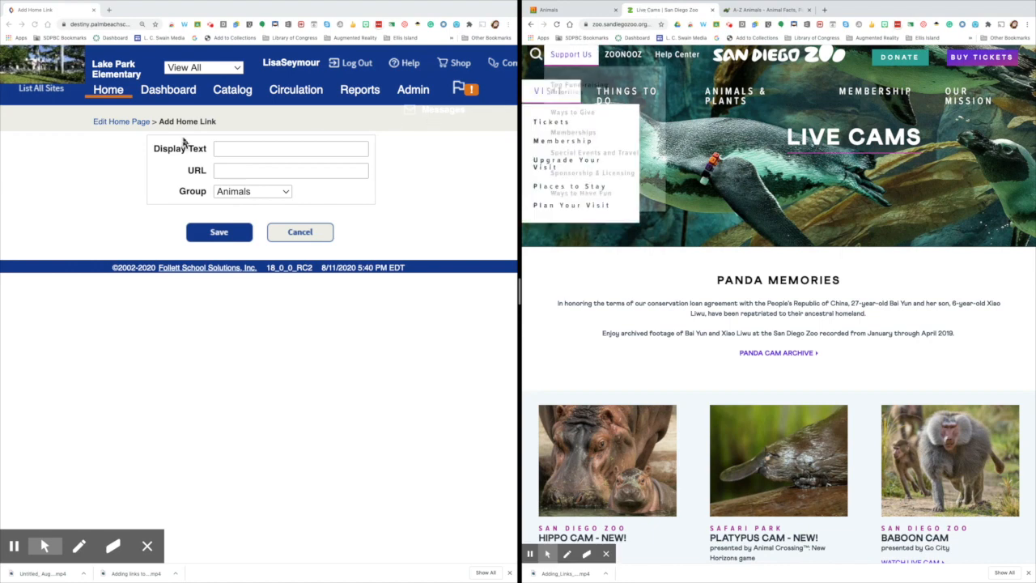
click(290, 148)
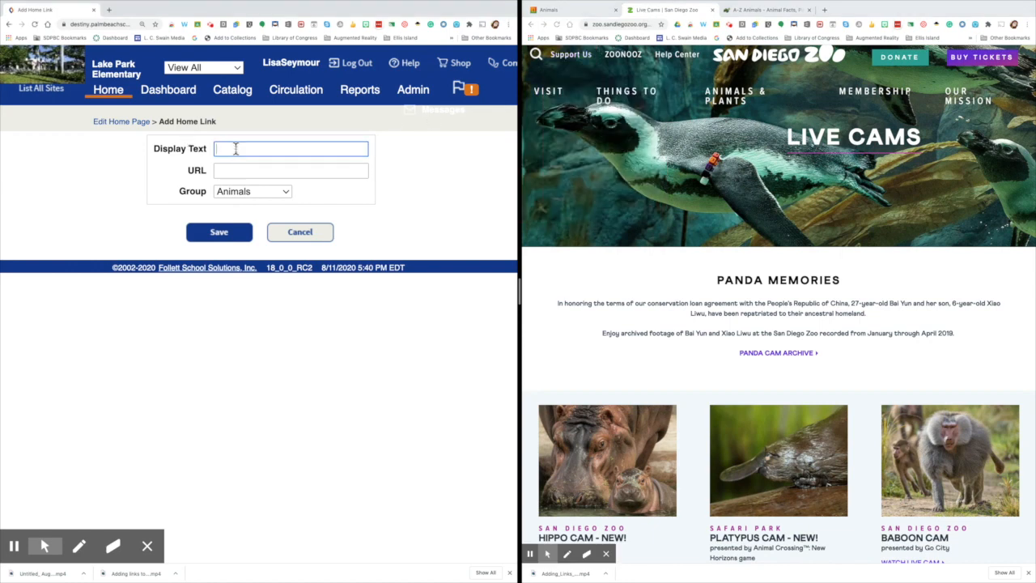
text(Live Cameras at the San Die)
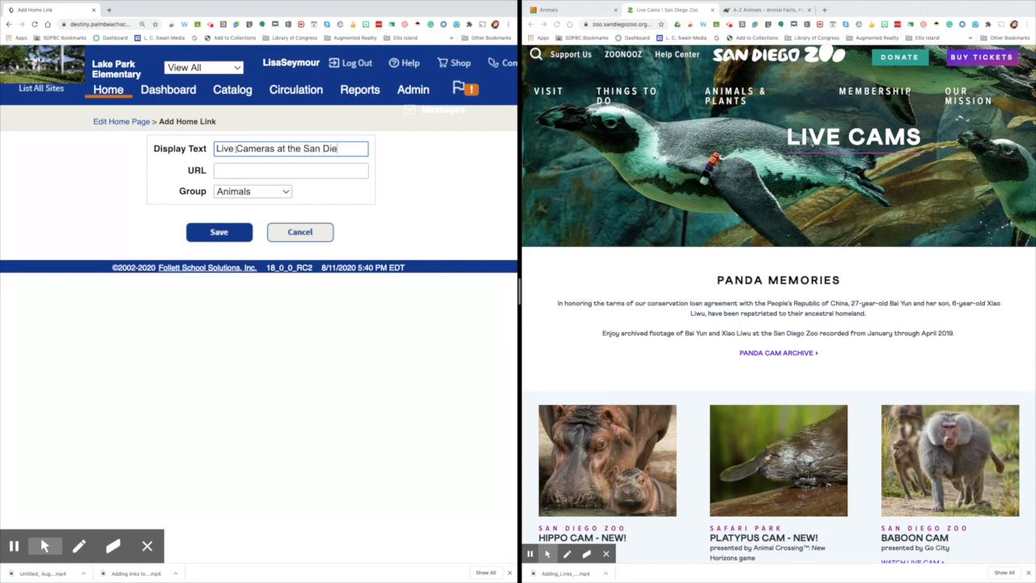
text(go Zoo)
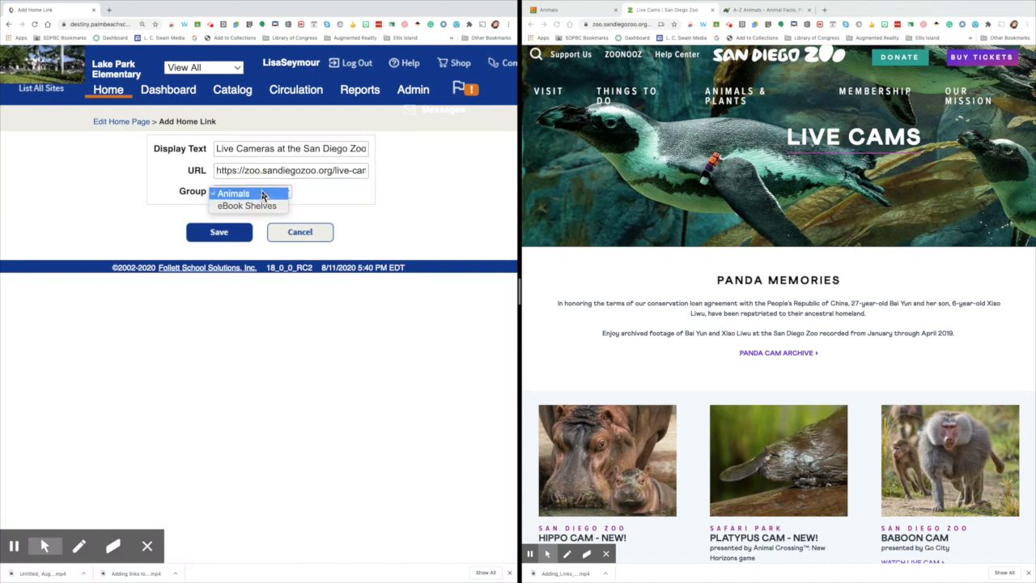
mouse_move(235, 196)
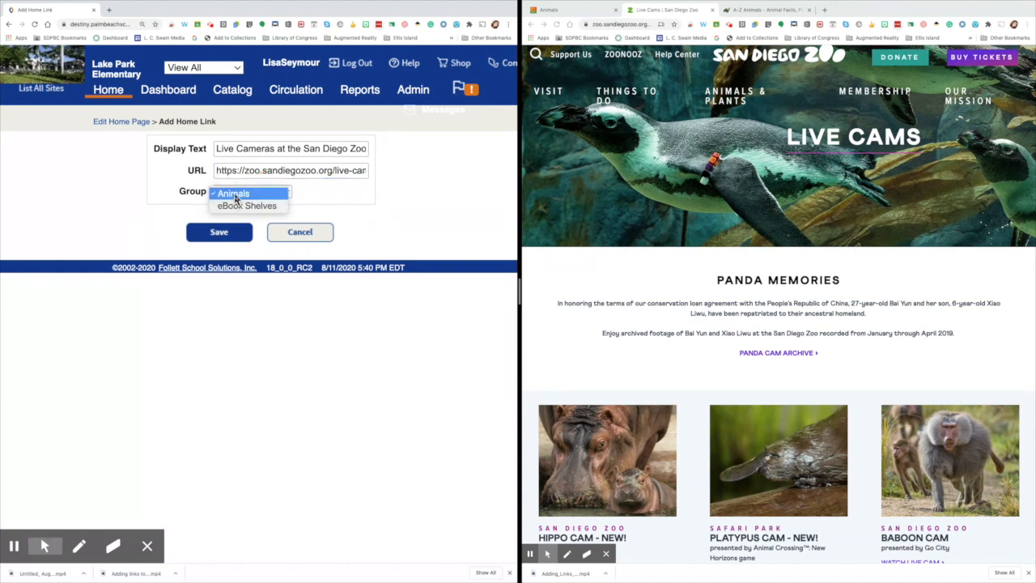
click(233, 193)
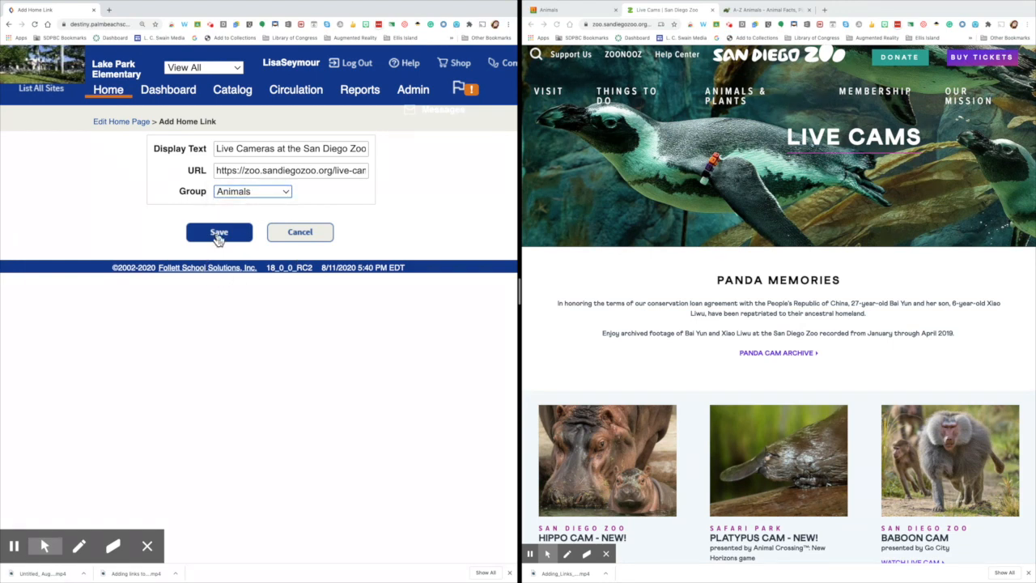
click(218, 232)
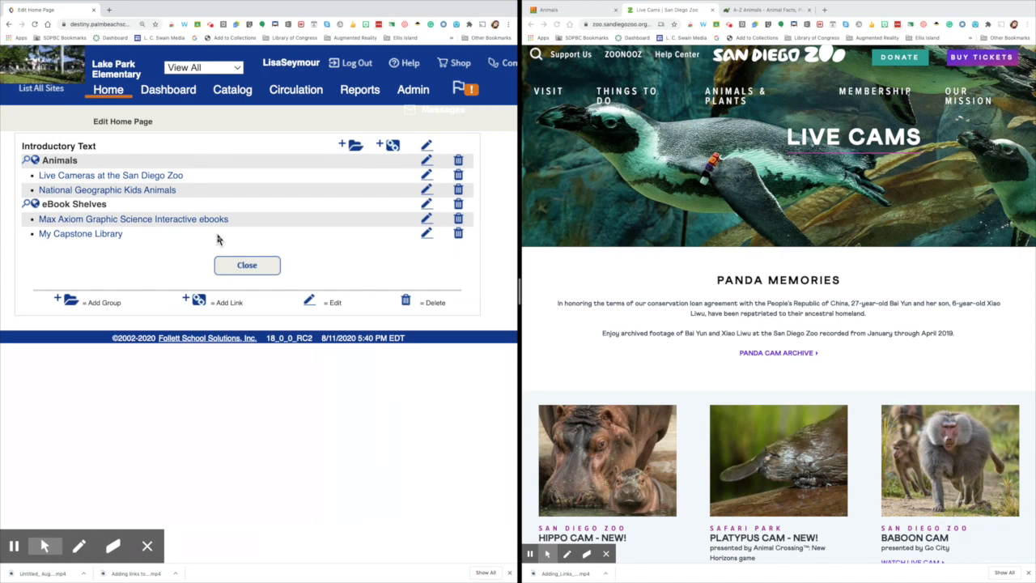
mouse_move(148, 274)
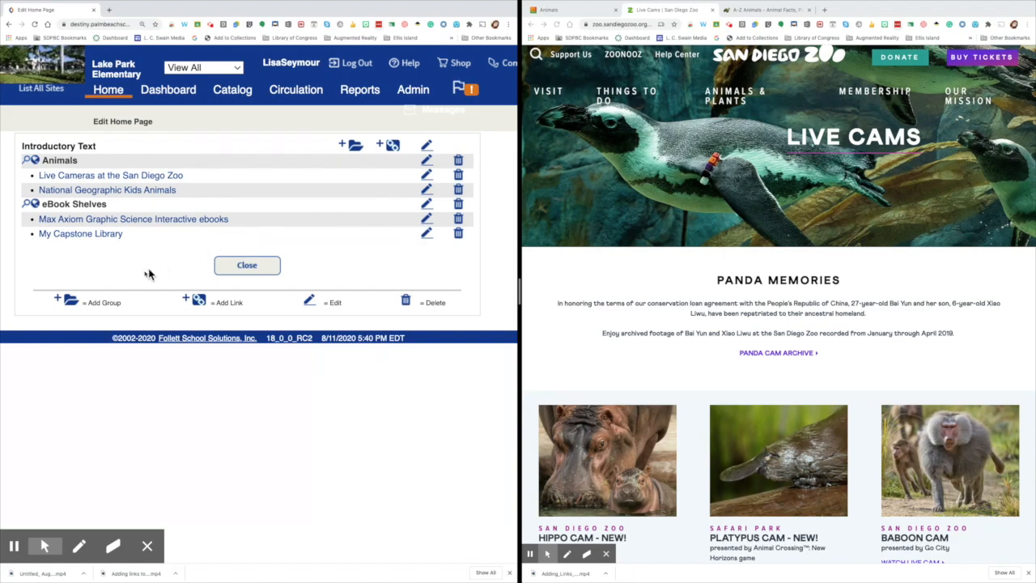